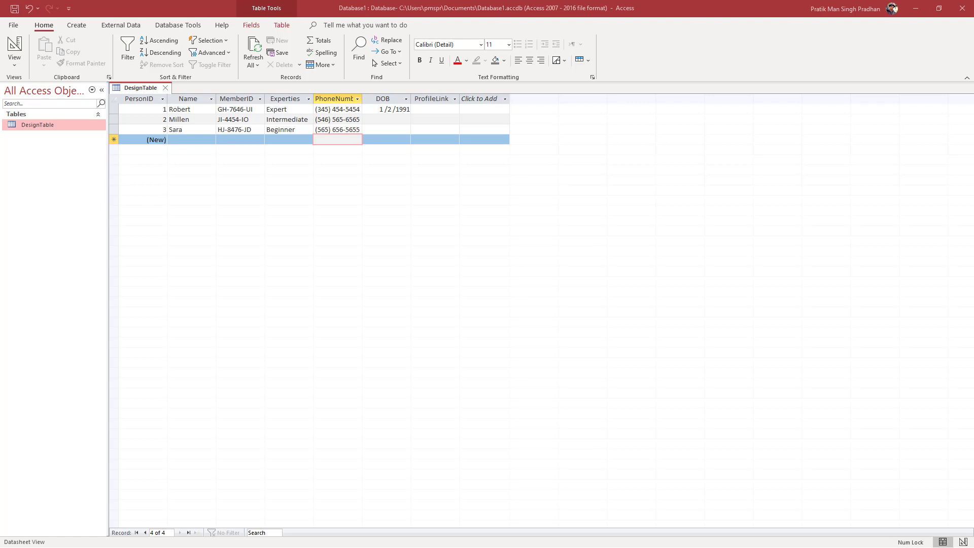
mouse_move(293, 149)
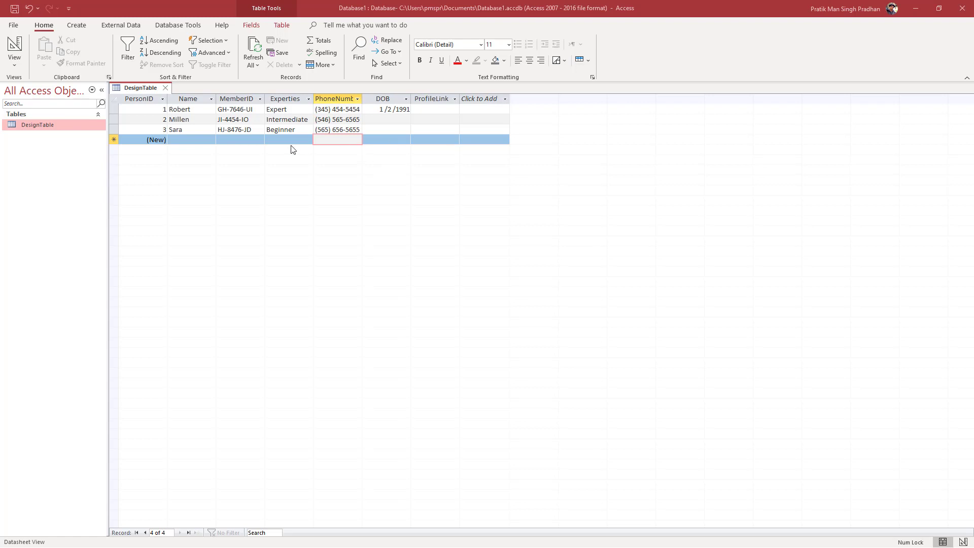
Switch DesignTable to Design View and select the Experties field to show its properties
click(288, 139)
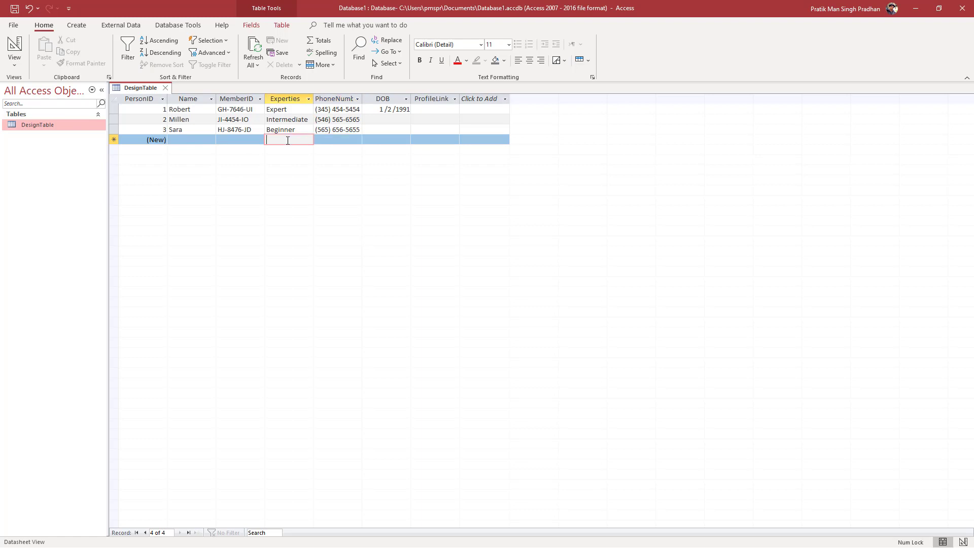
click(337, 139)
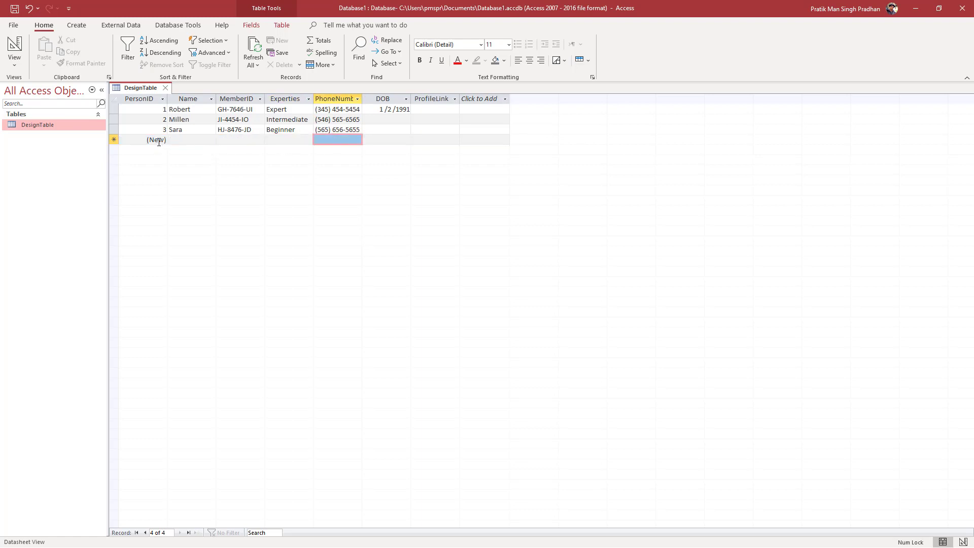
mouse_move(294, 137)
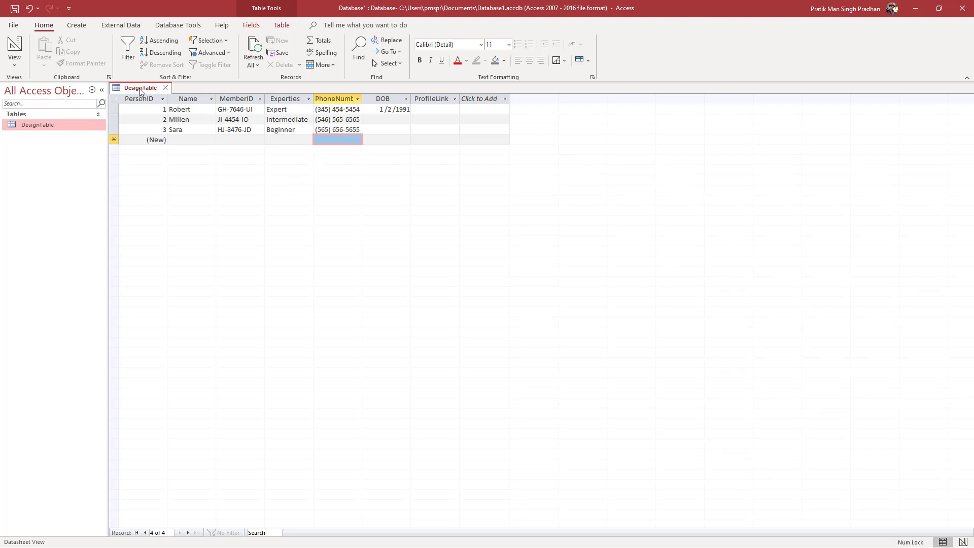
right_click(140, 88)
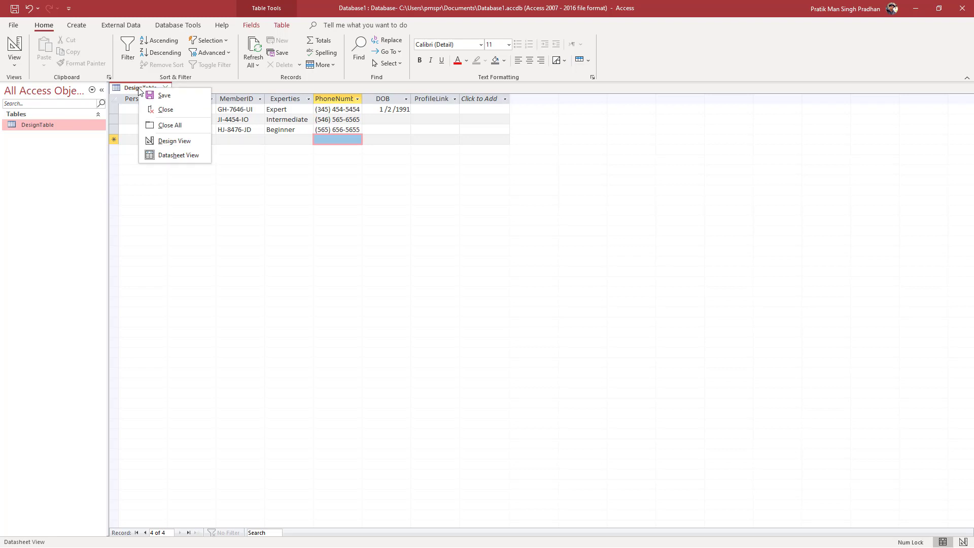
click(173, 140)
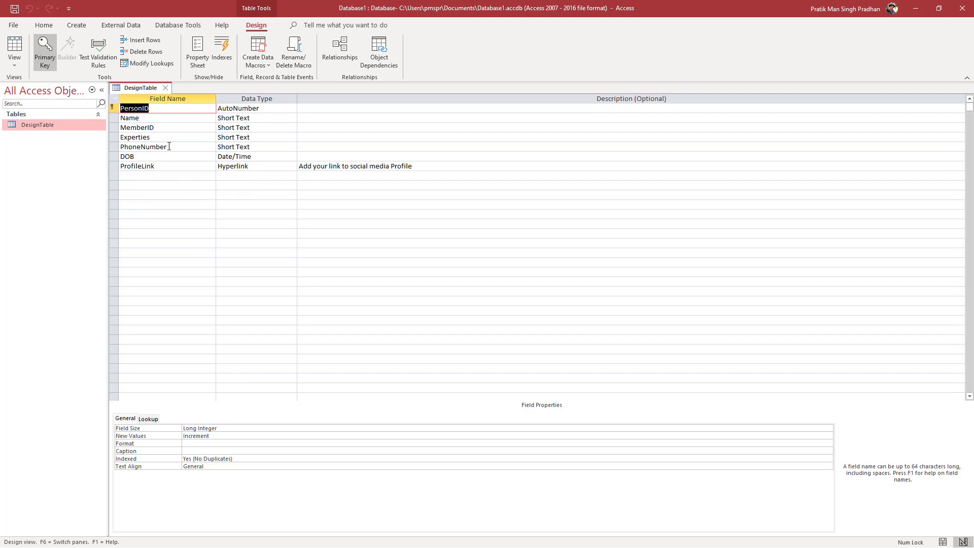
click(255, 137)
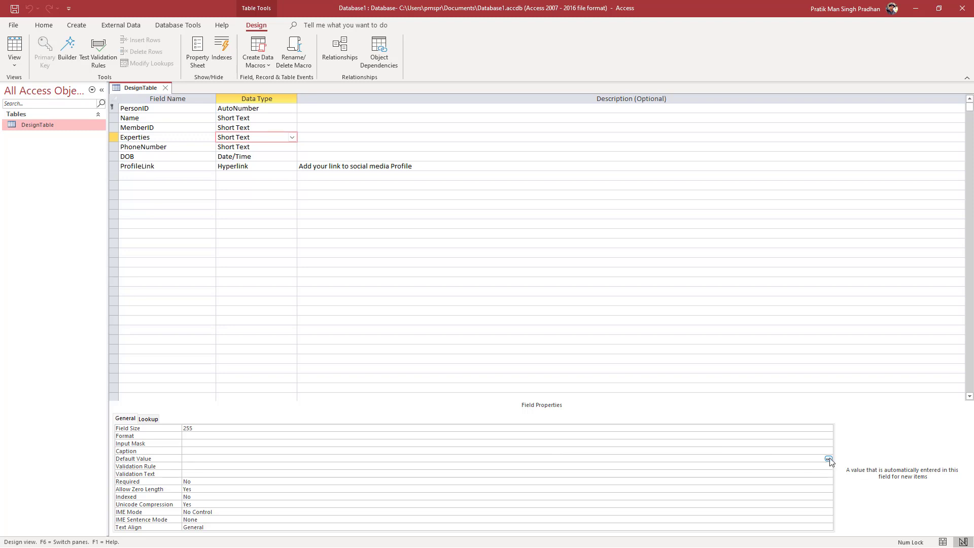
Enter ="Intermediate" as the Experties default value in the Expression Builder and confirm
click(828, 458)
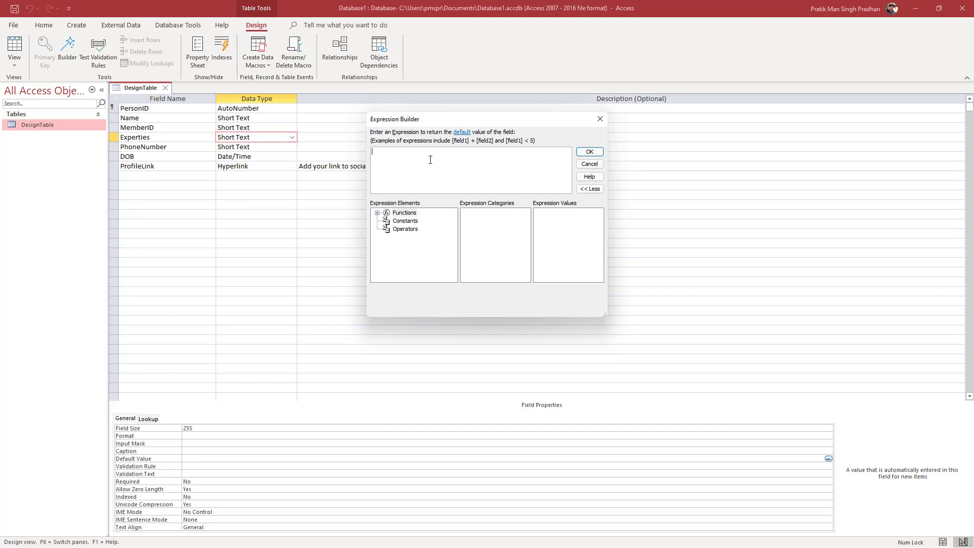
text(=)
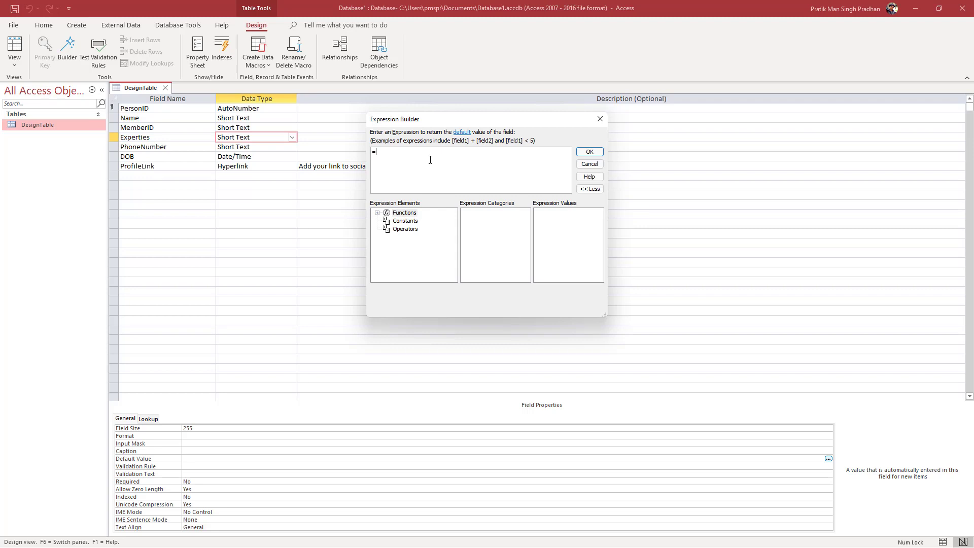
text(")
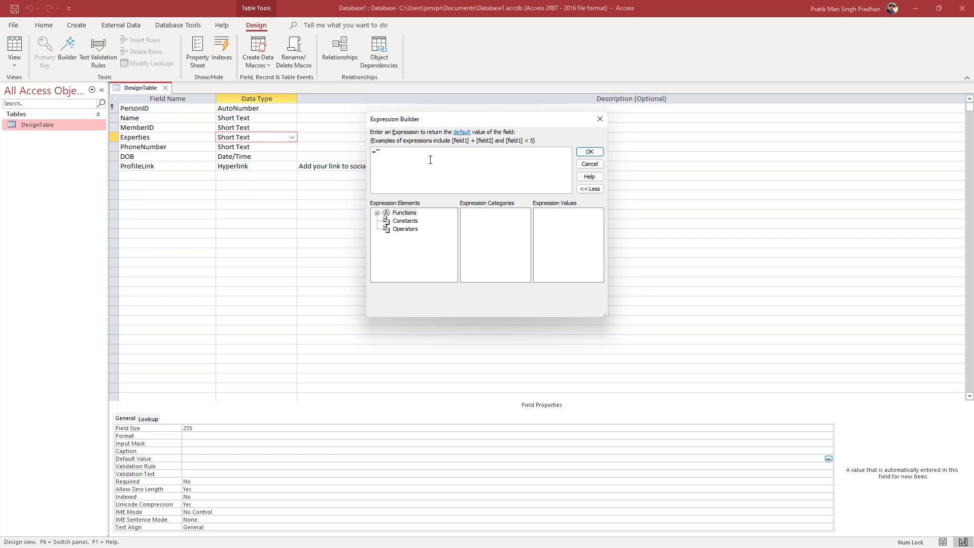
text(Intermediate)
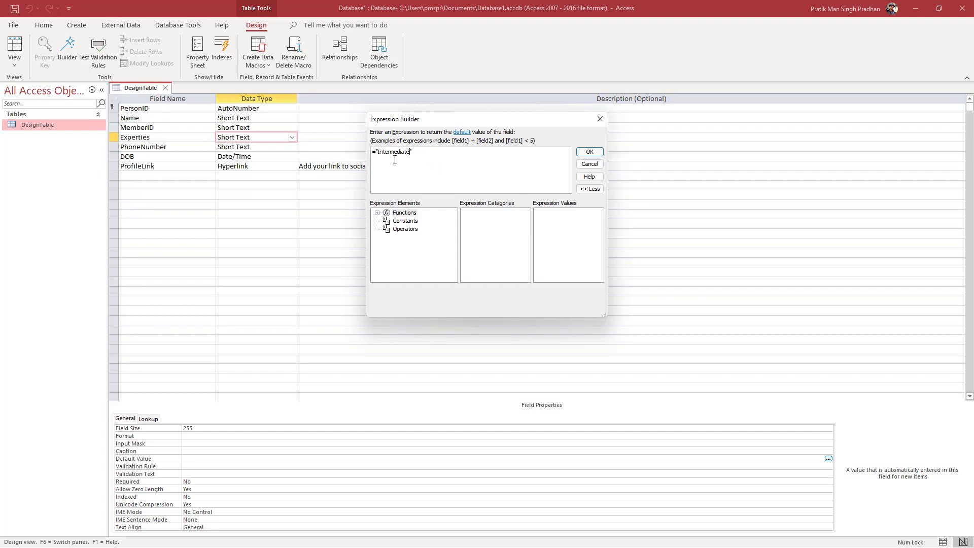
mouse_move(588, 165)
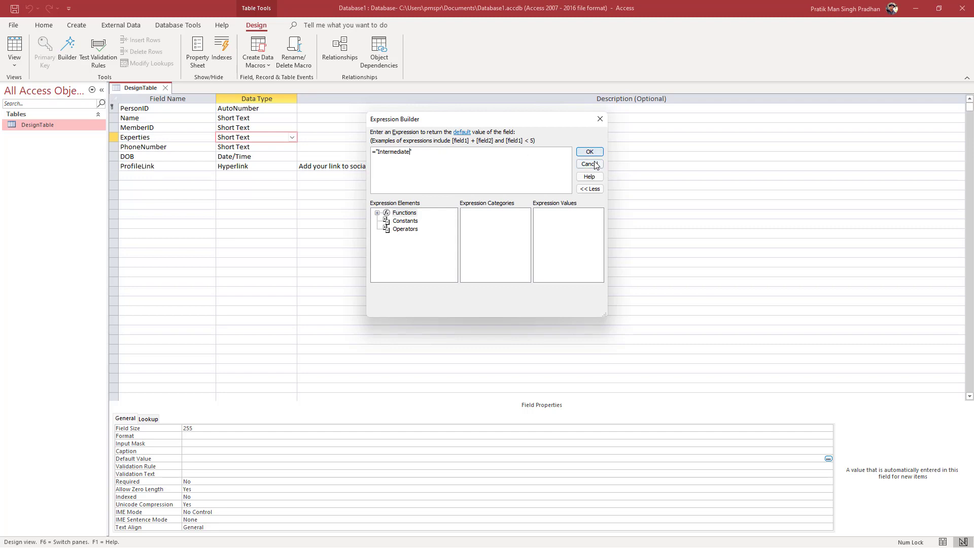
click(589, 151)
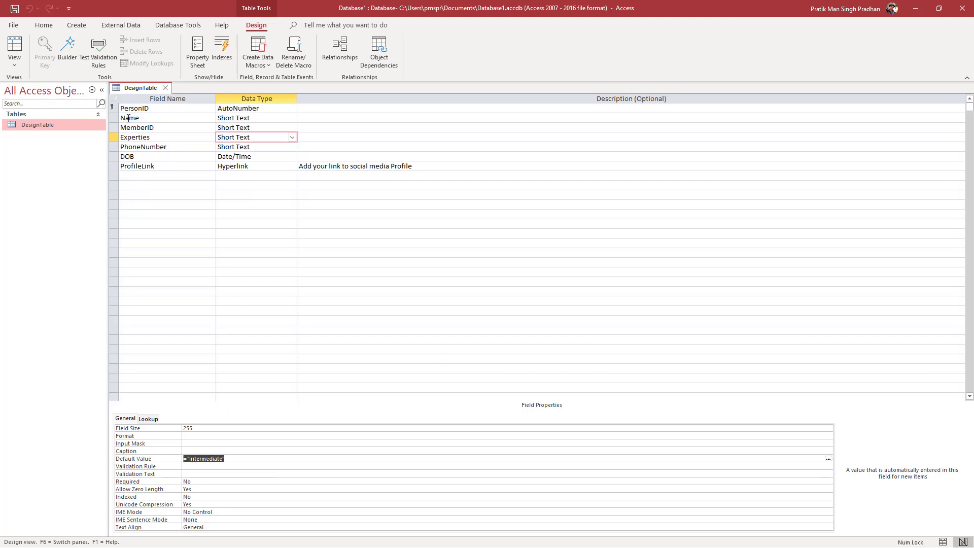
Return DesignTable to Datasheet View, saving the design changes when prompted
right_click(140, 87)
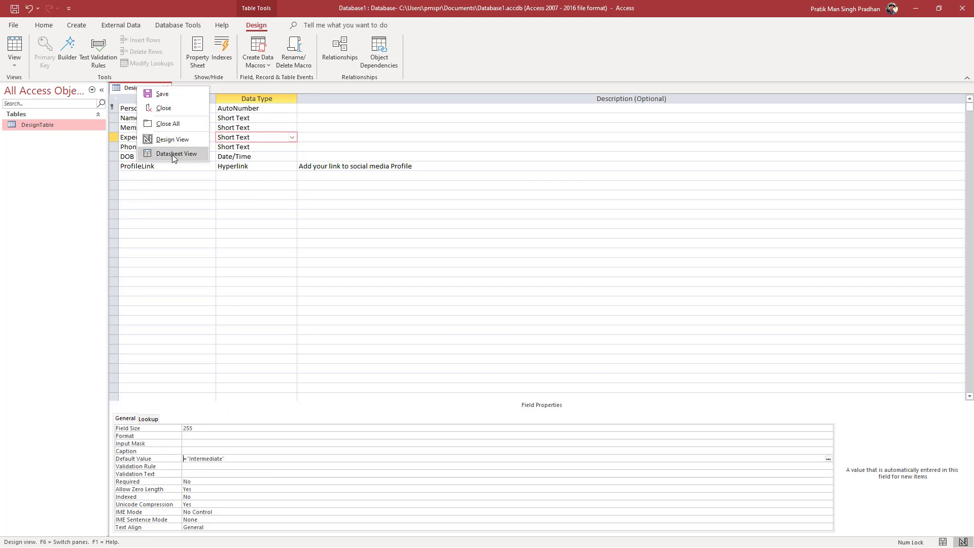
click(175, 153)
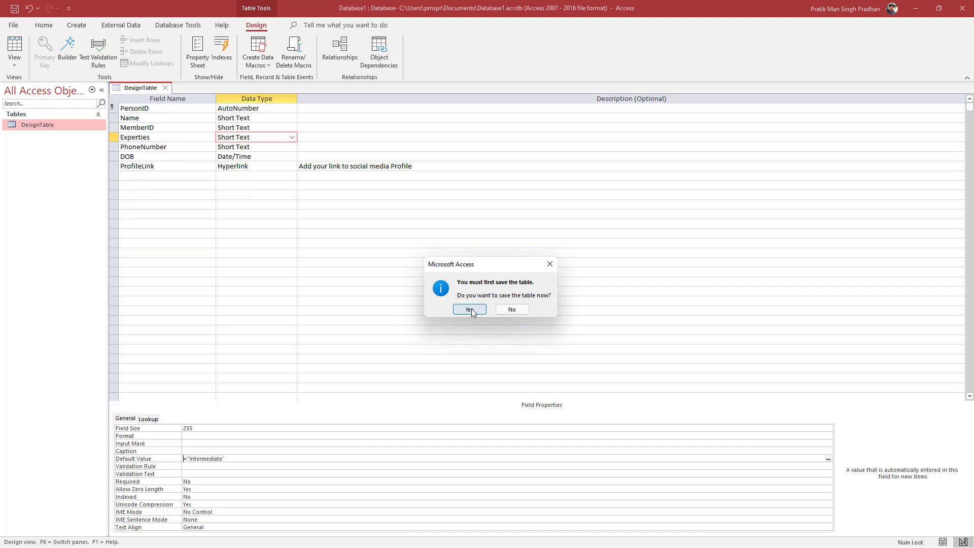
click(468, 309)
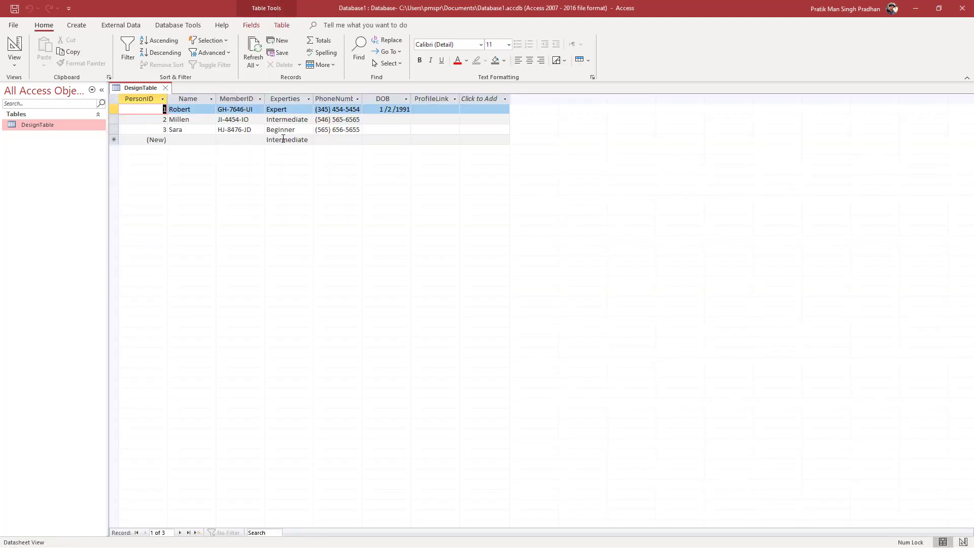
click(156, 139)
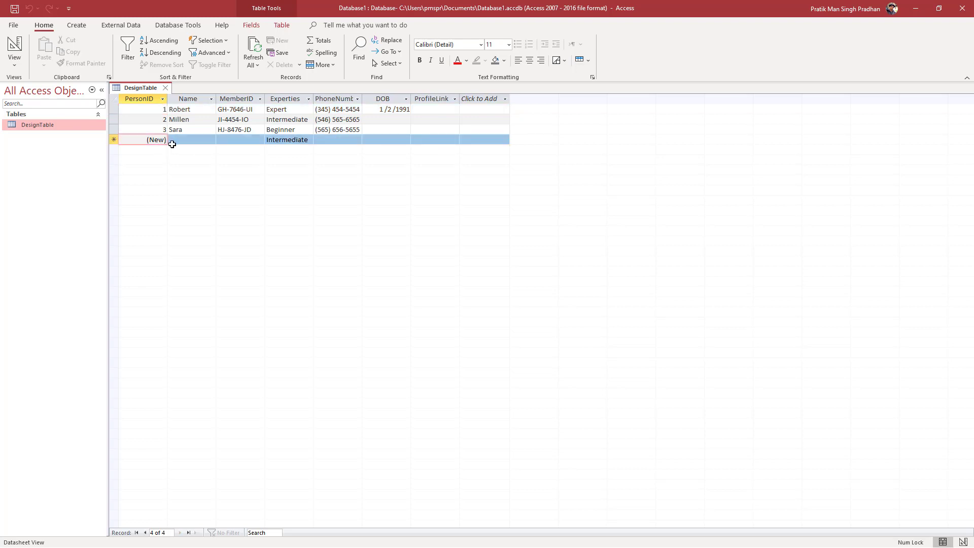
click(190, 139)
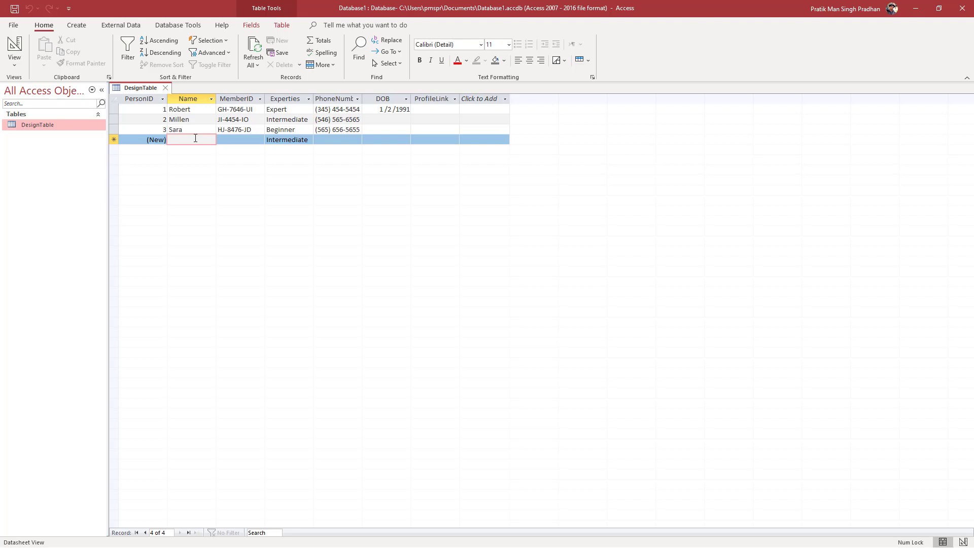
text(Belart)
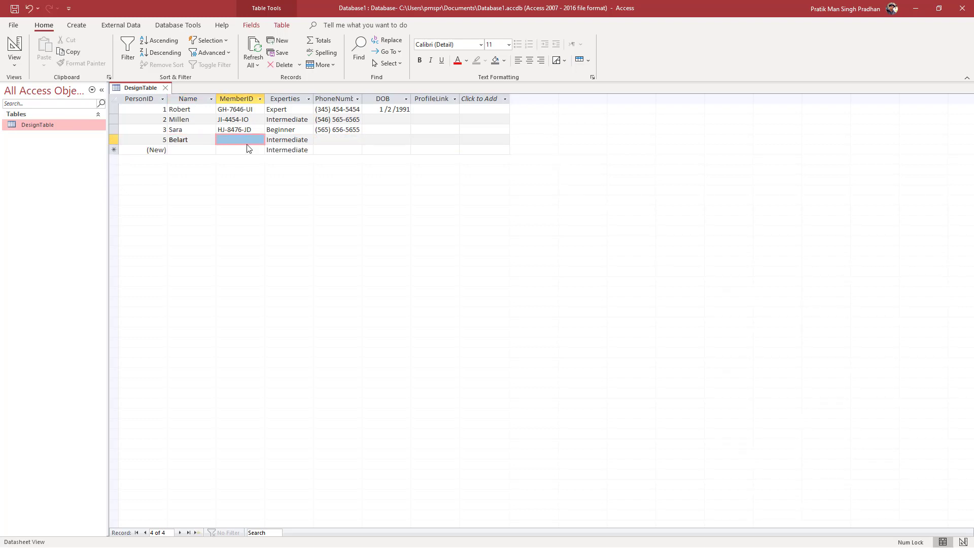
click(240, 139)
text(JH-8745-HF)
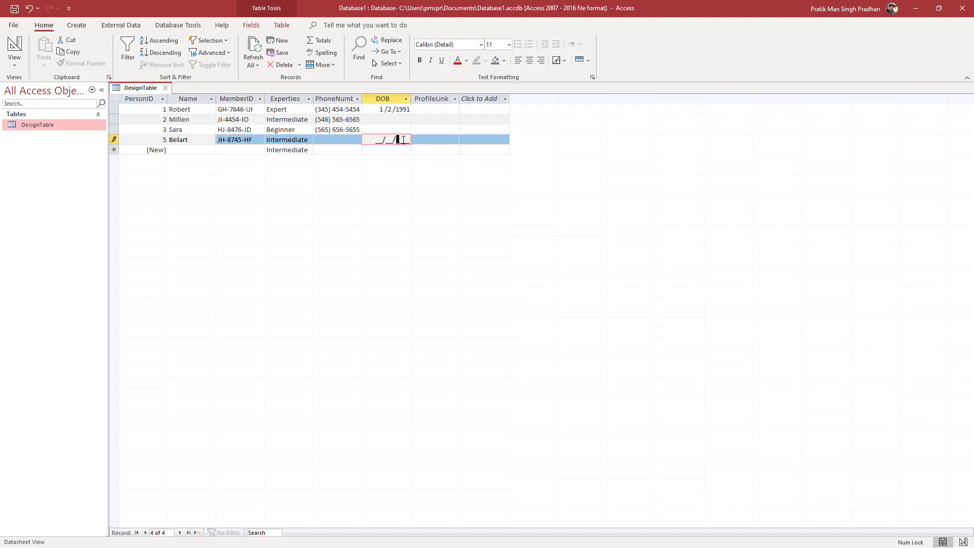
click(143, 150)
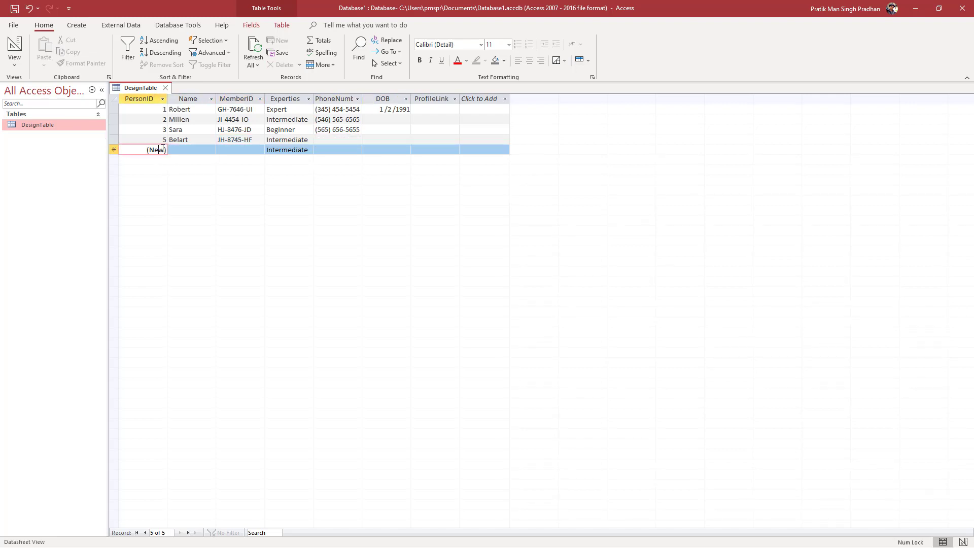
Add a record named Maya with Experties overwritten to Beginner, then commit it
click(191, 149)
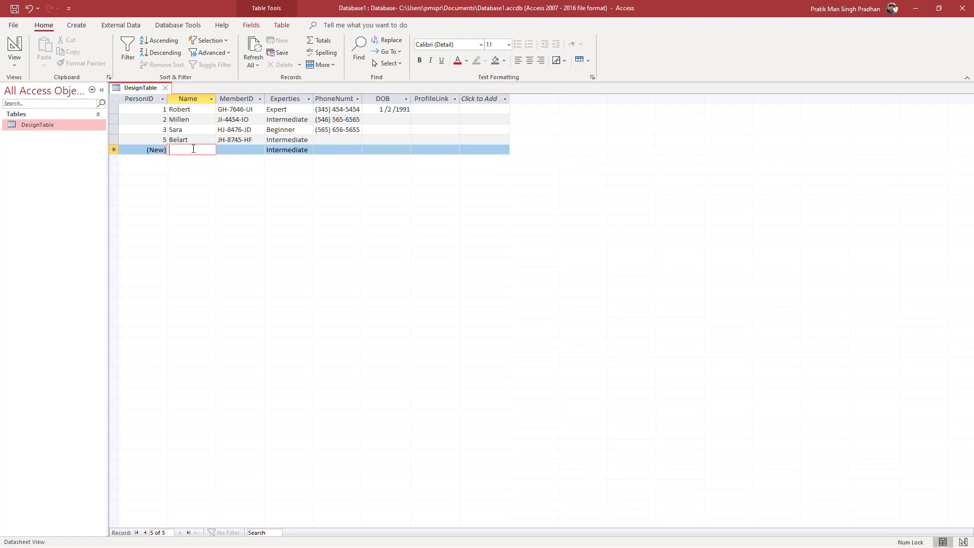
text(Maya)
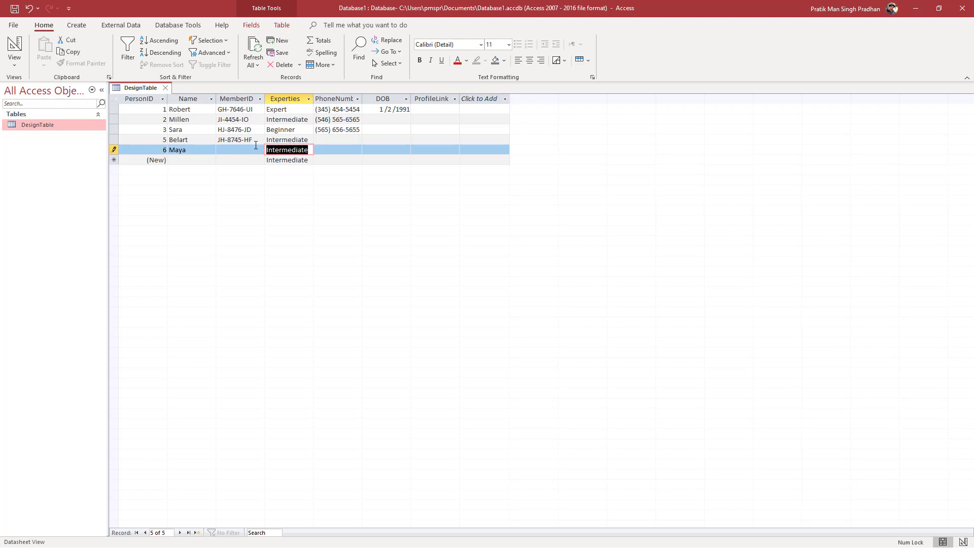
text(Beginner)
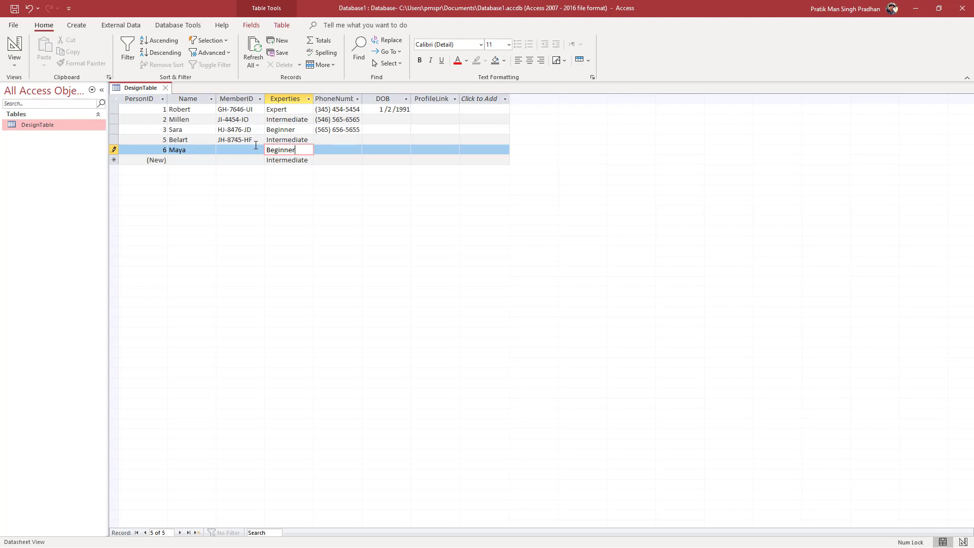
click(287, 159)
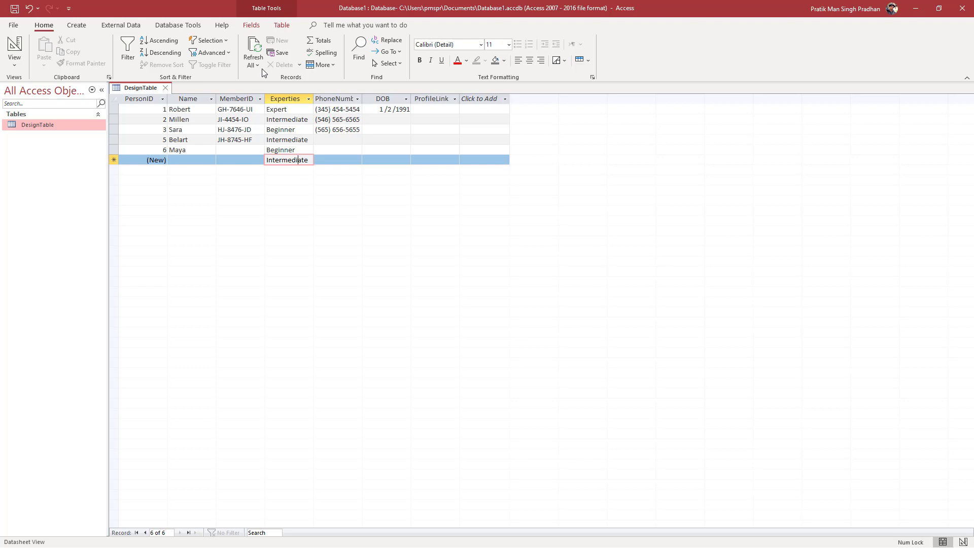
From the Fields ribbon, show the Experties default value expression ="Intermediate"
click(251, 25)
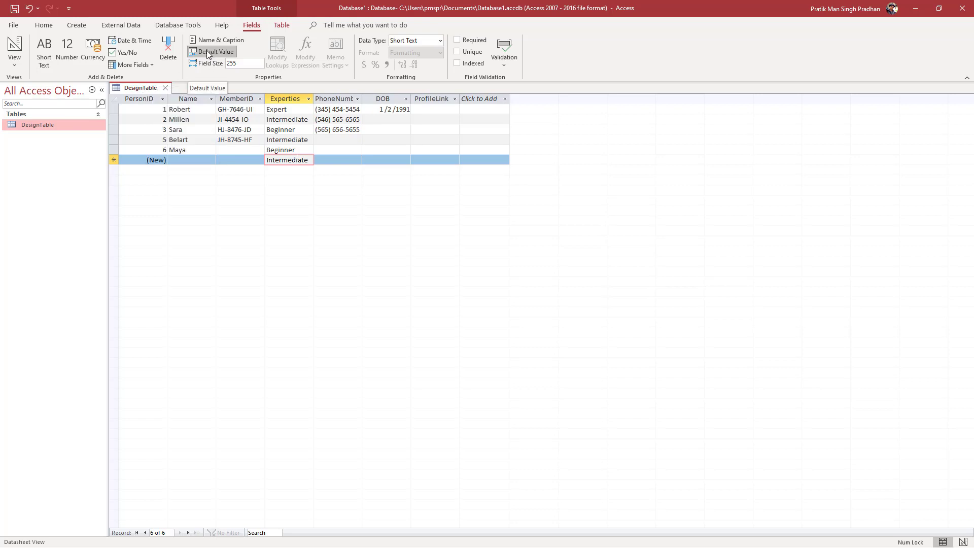
click(212, 52)
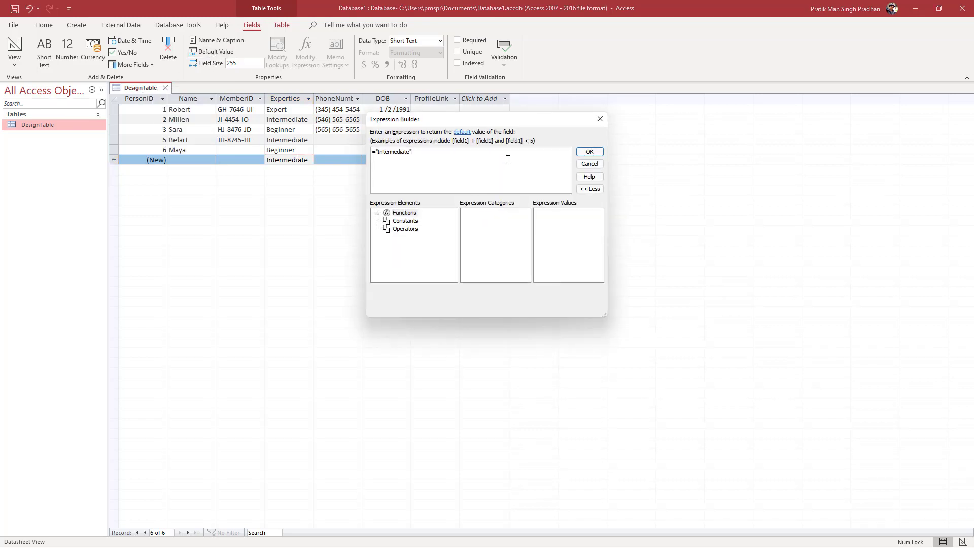